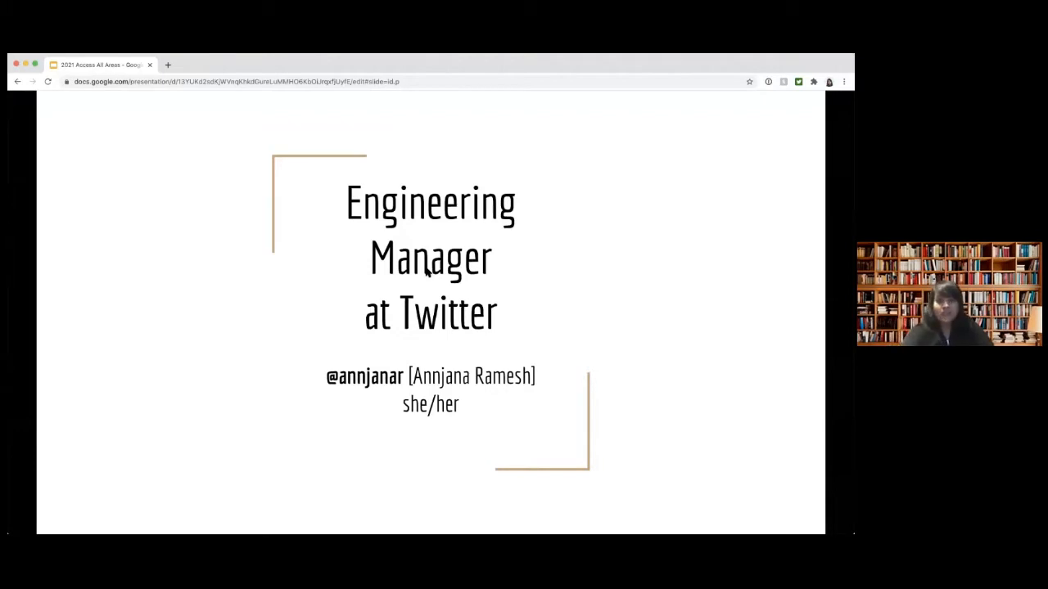
# Advance from the Twitter Engineering Manager title slide to the 'A day in the life' slide.
pyautogui.press('right')
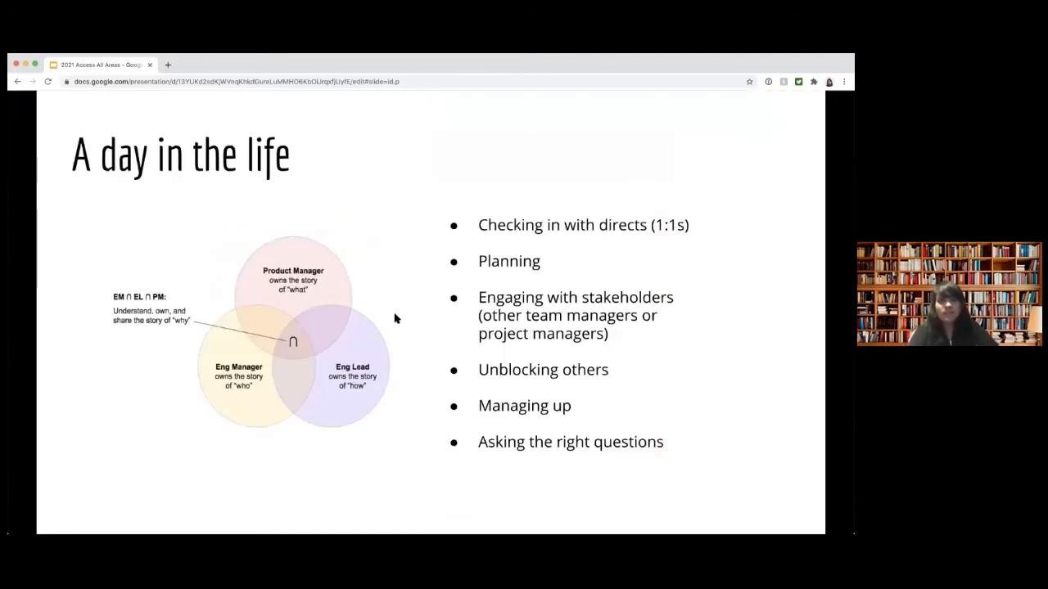
pyautogui.moveTo(485, 131)
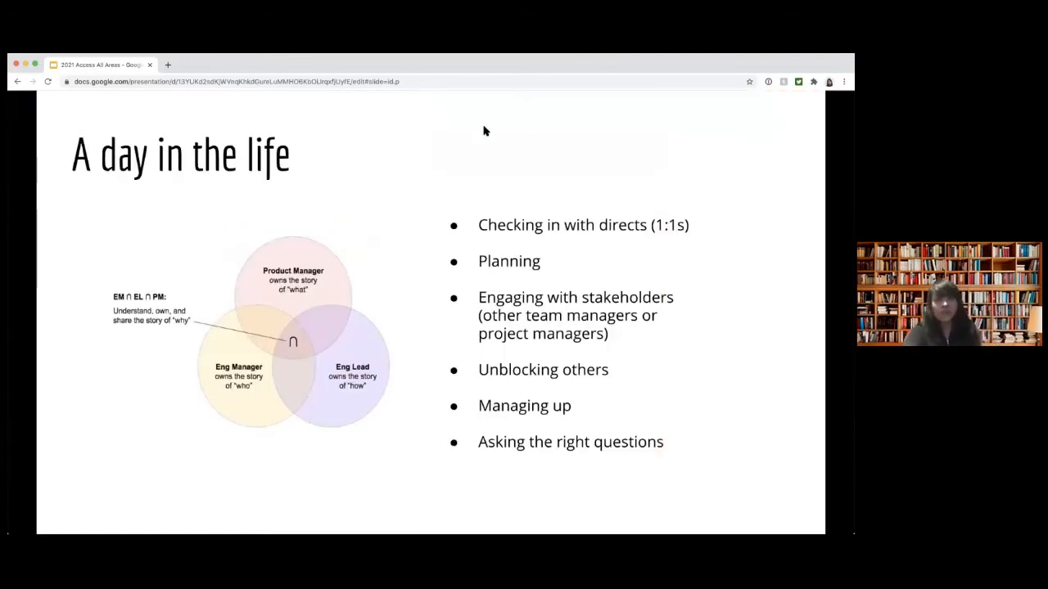
pyautogui.moveTo(356, 103)
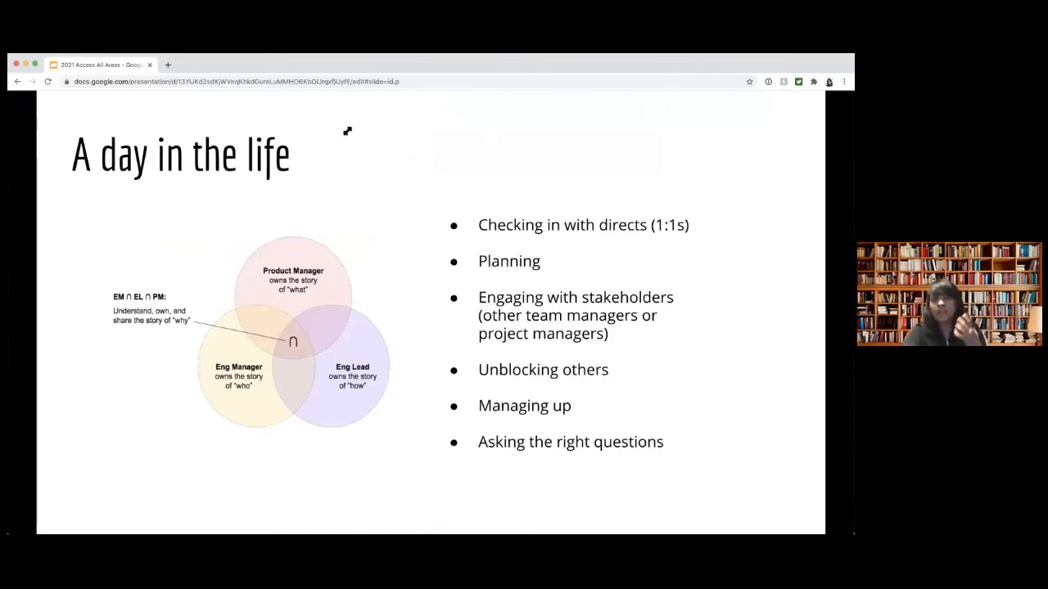
pyautogui.moveTo(688, 116)
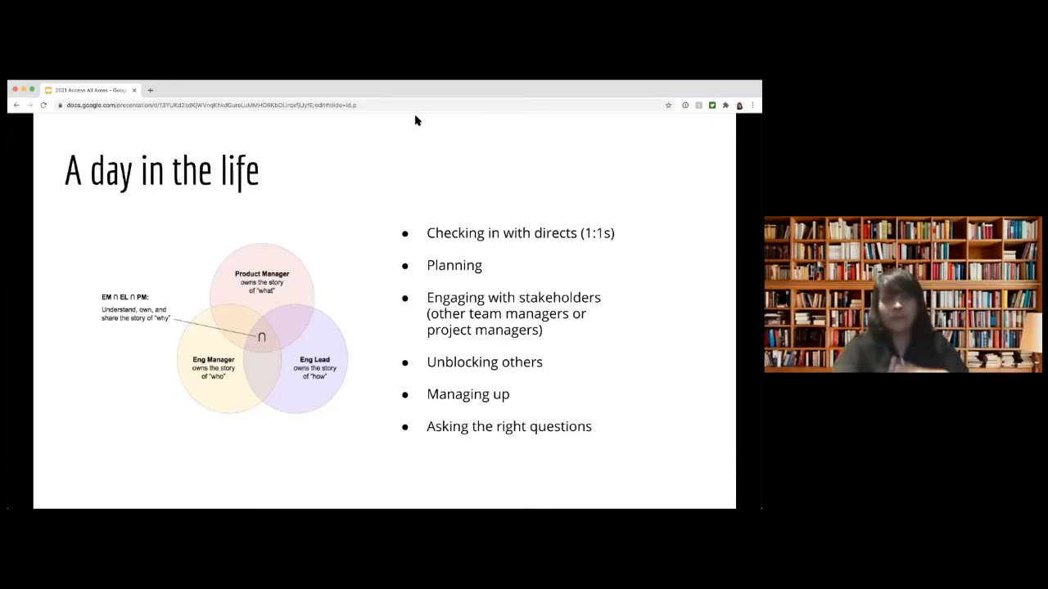
pyautogui.moveTo(370, 123)
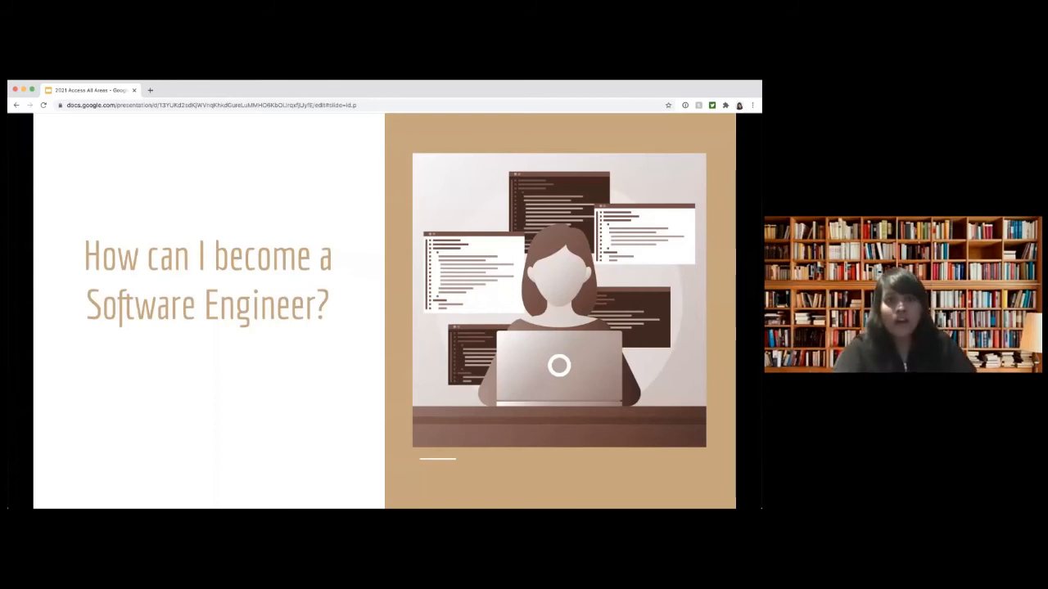
# Advance to the 'Useful skills' slide listing coding, communication, organisation and empathy.
pyautogui.press('right')
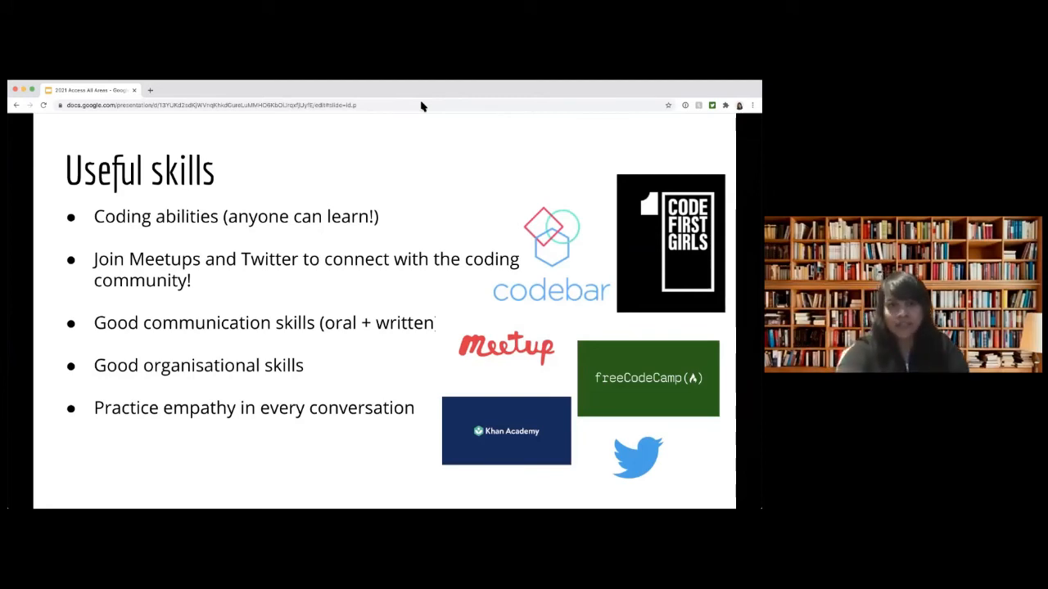
pyautogui.press('Right')
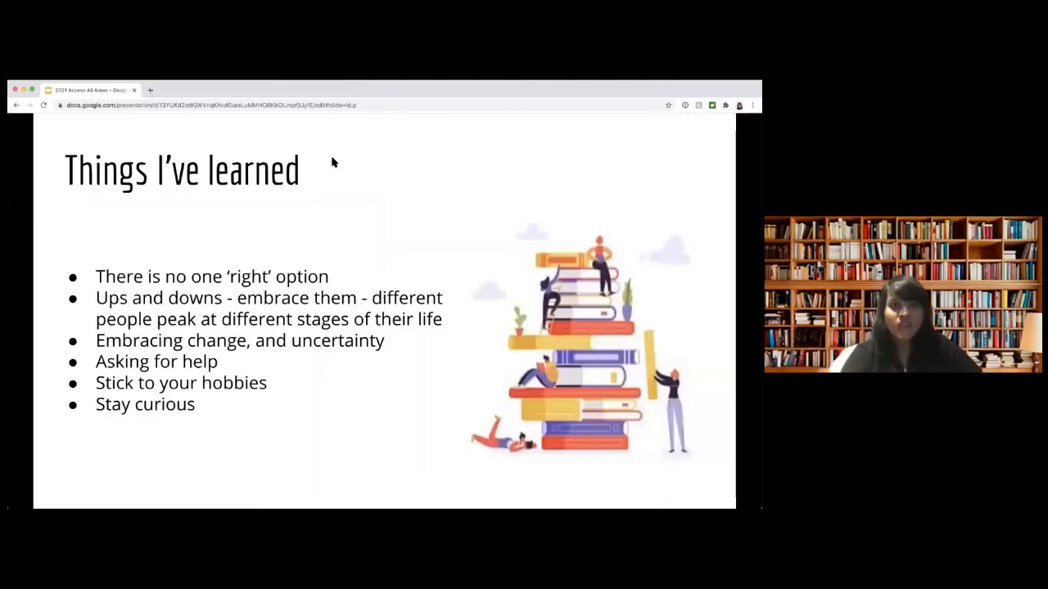
pyautogui.moveTo(366, 139)
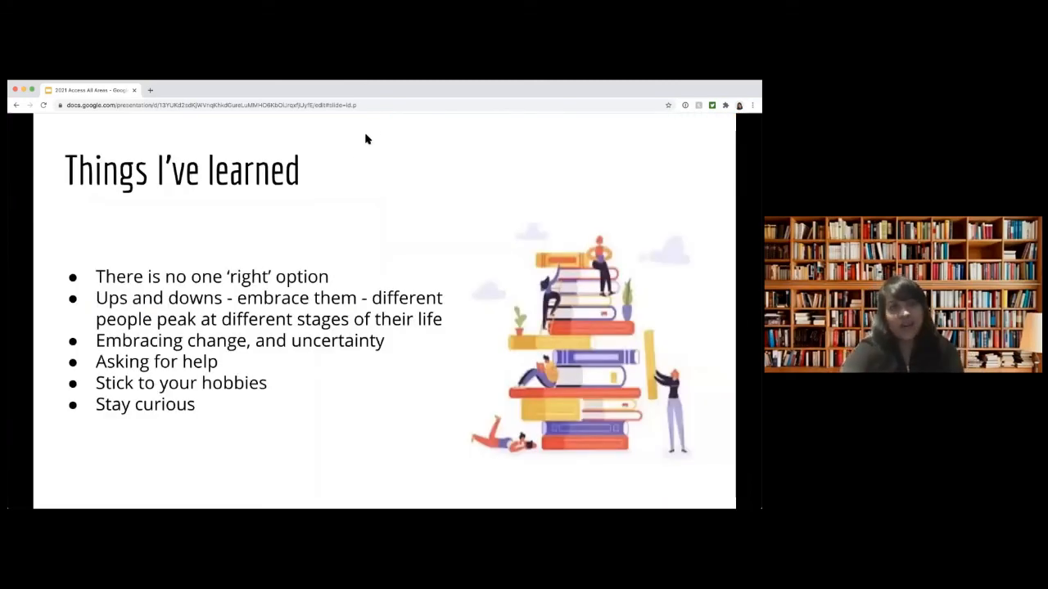
pyautogui.moveTo(474, 110)
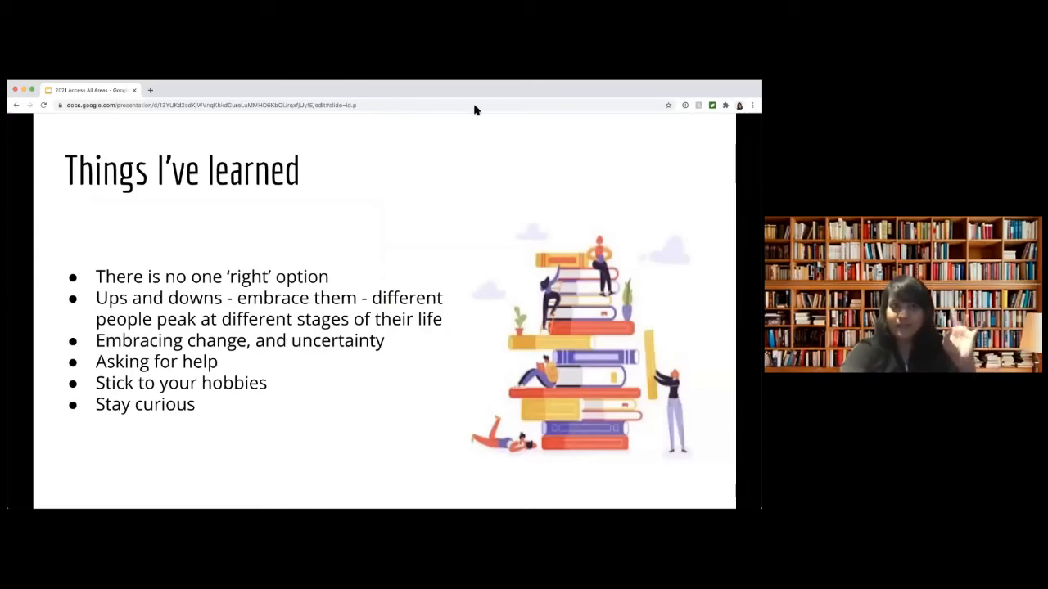
pyautogui.moveTo(444, 113)
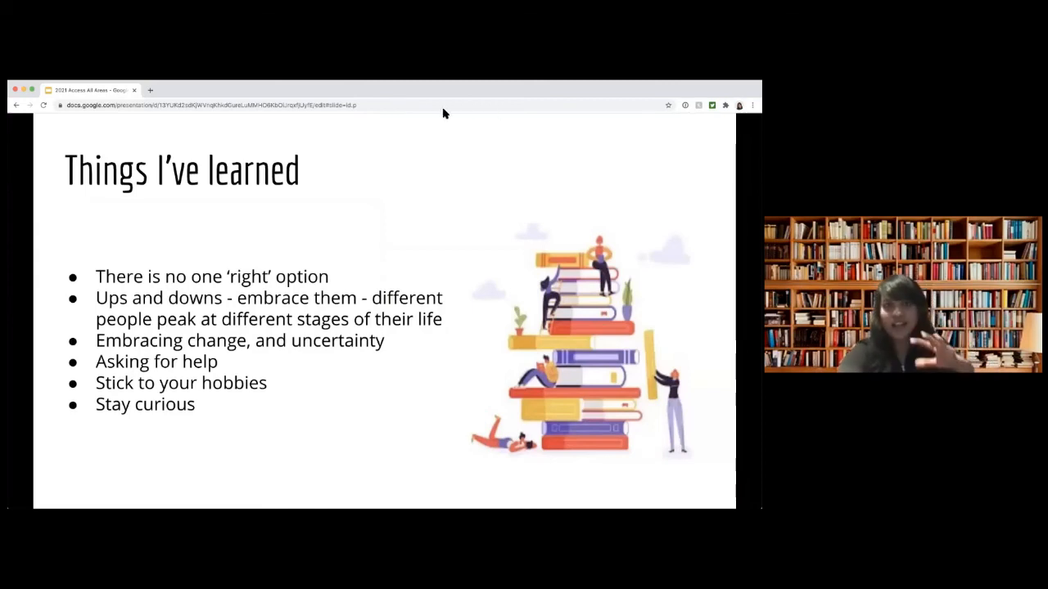